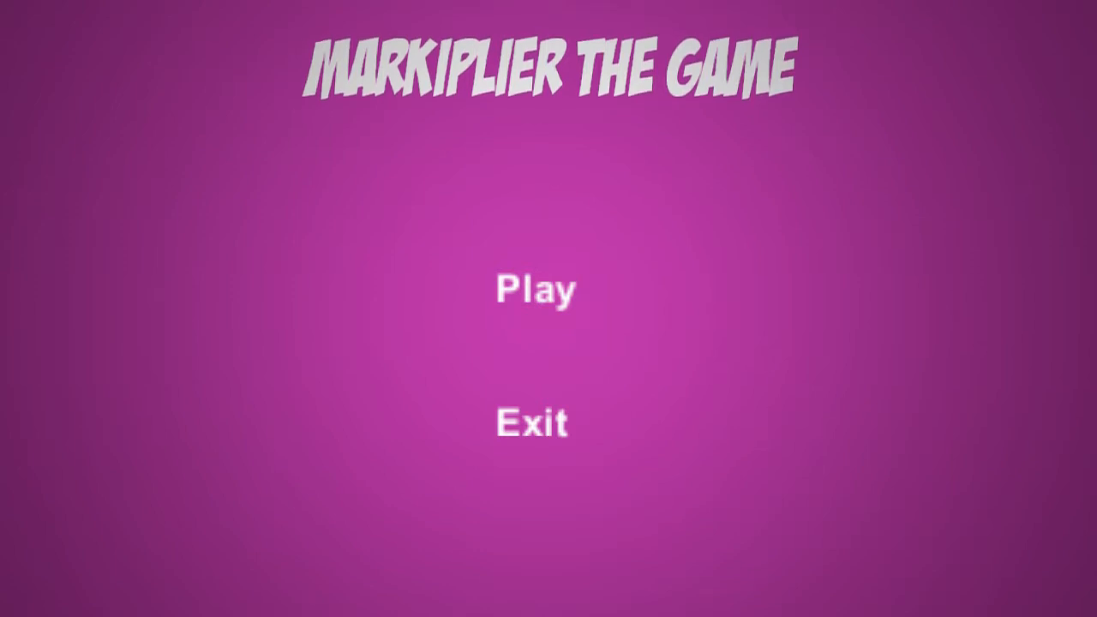
# Start a new game from the Markiplier The Game main menu
pyautogui.click(533, 290)
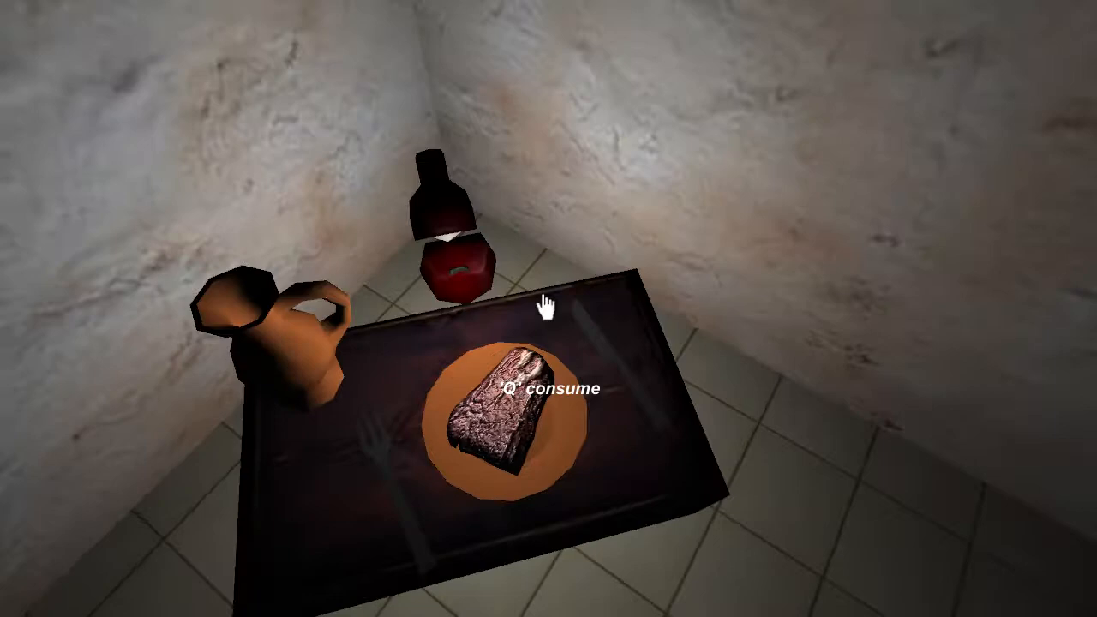
# Consume the steak on the plate with Q
pyautogui.press('q')
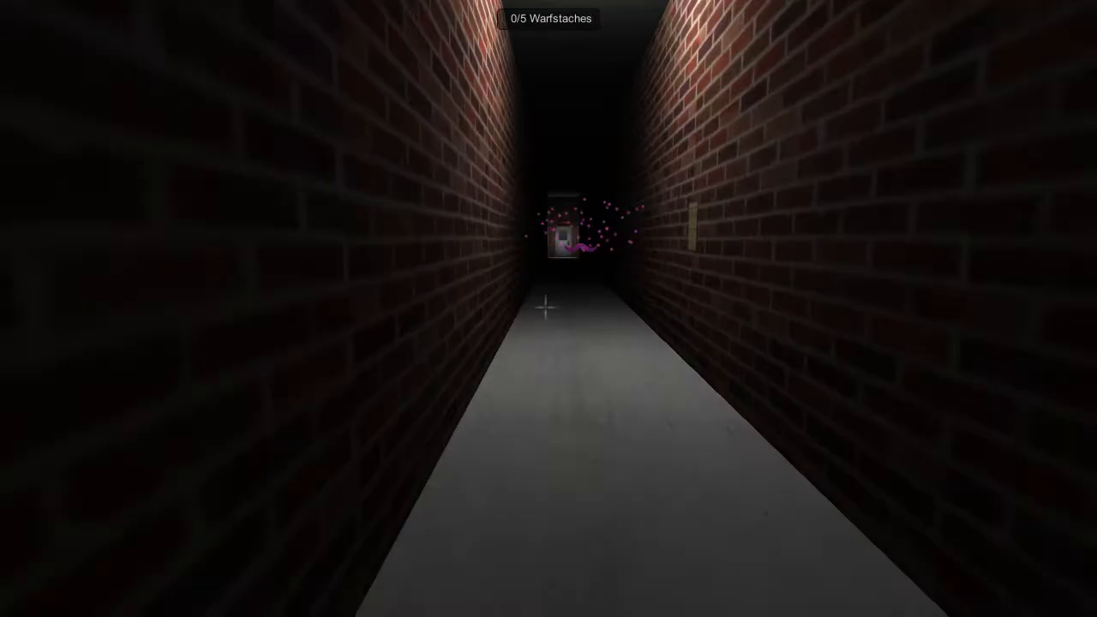
# Pick up the glowing Warfstache and go through the corridor's end door into the lava room
pyautogui.click(563, 240)
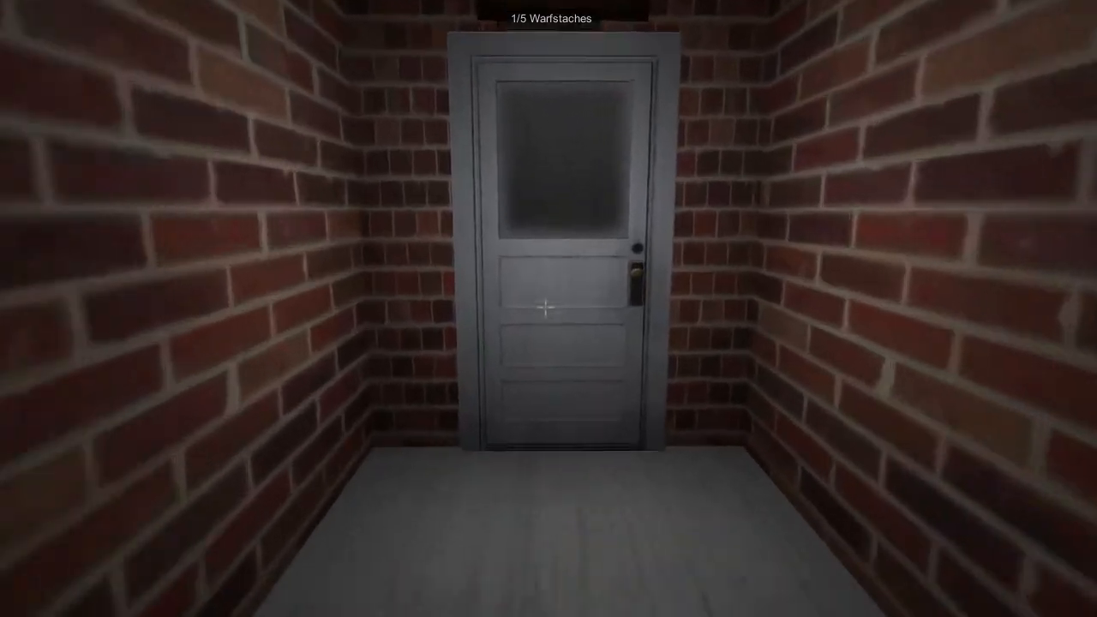
pyautogui.click(549, 308)
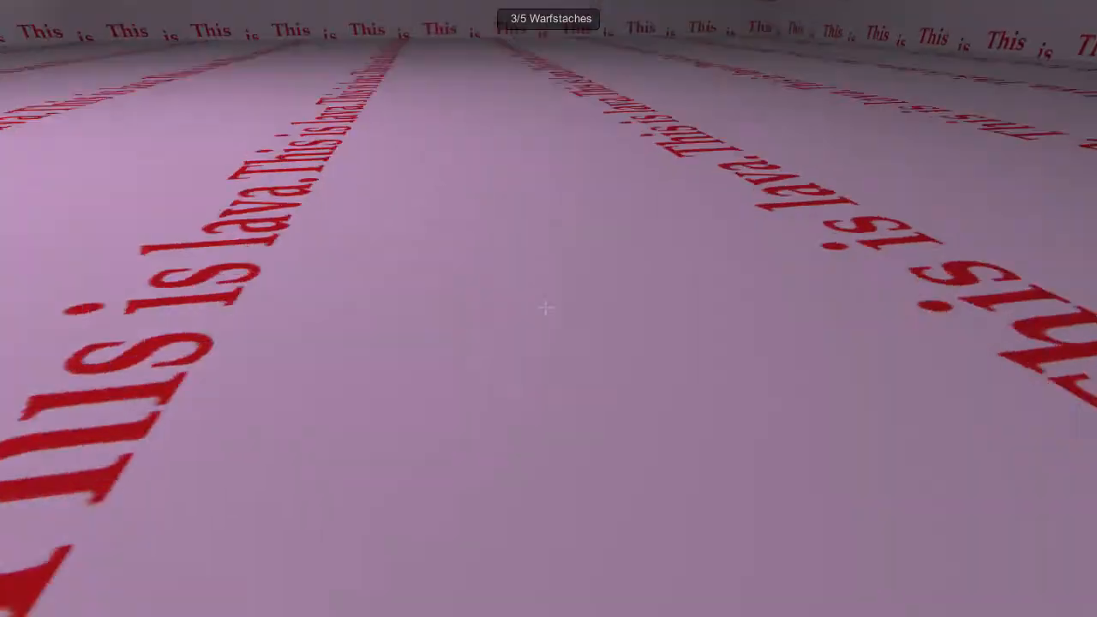
pyautogui.moveTo(549, 309)
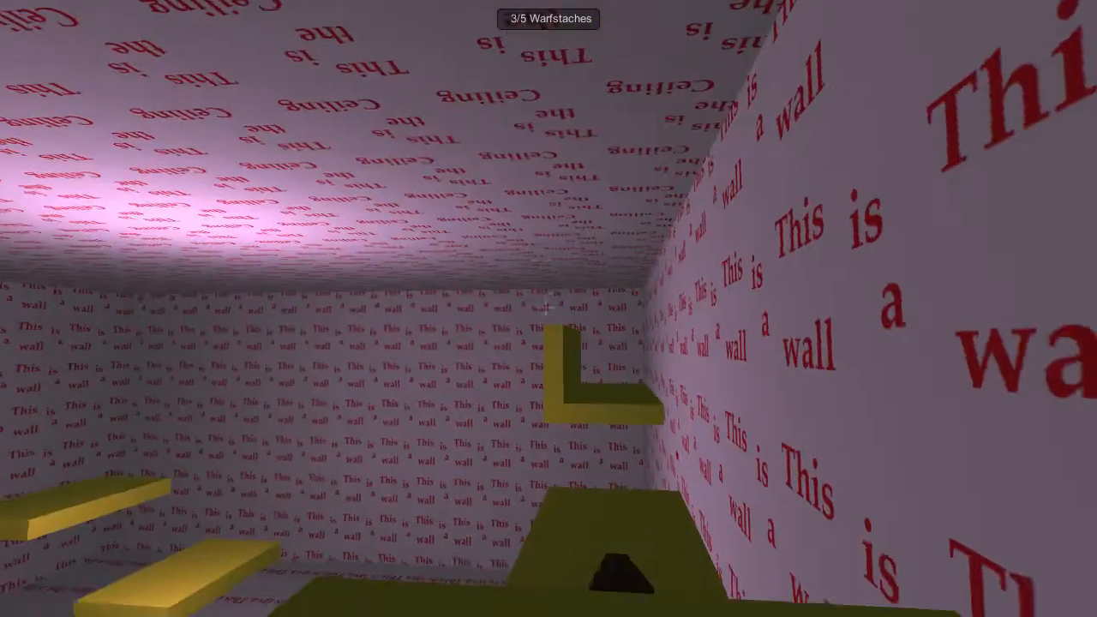
pyautogui.moveTo(548, 308)
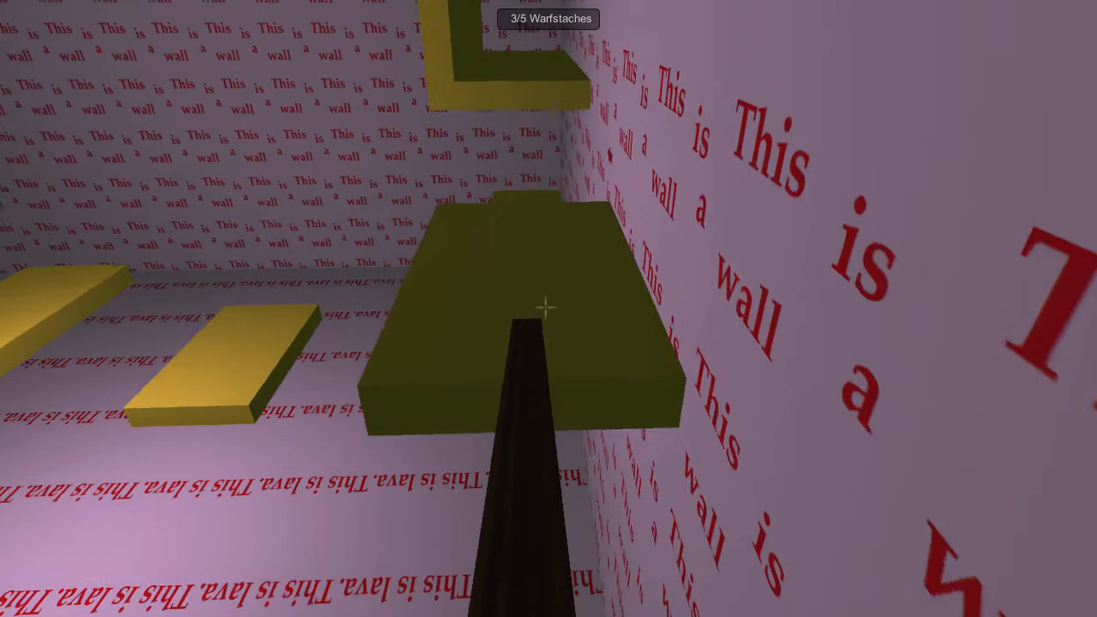